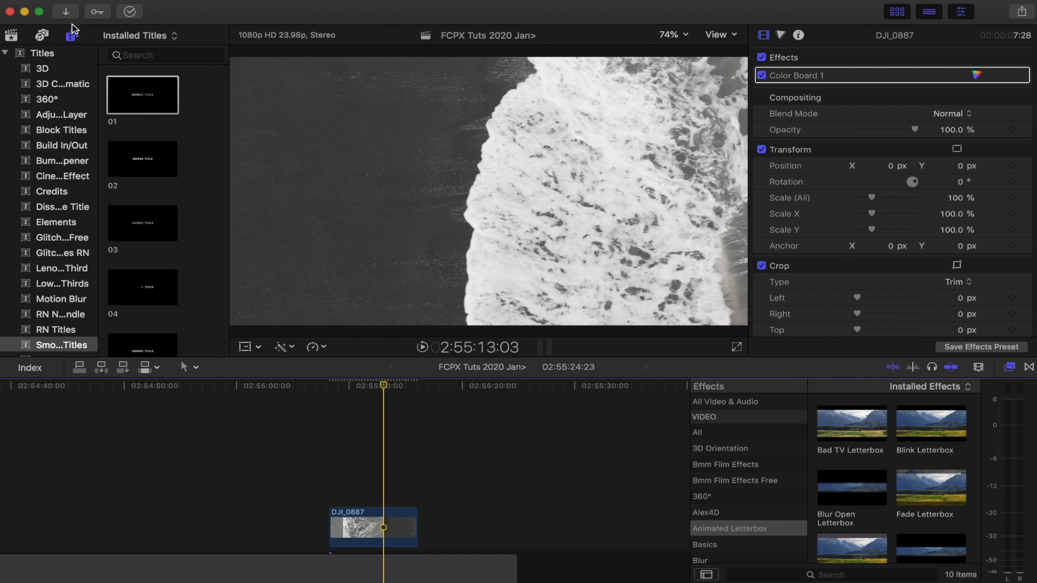
Step: Find Basic Title via 'basic' search and place it above the DJI_0887 beach clip
left_click(71, 35)
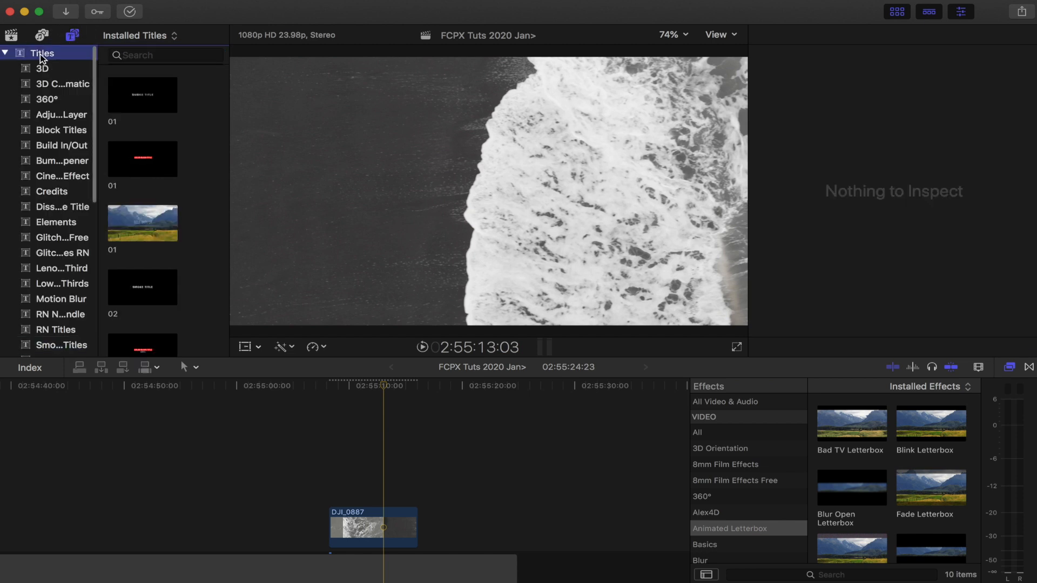
type("basic")
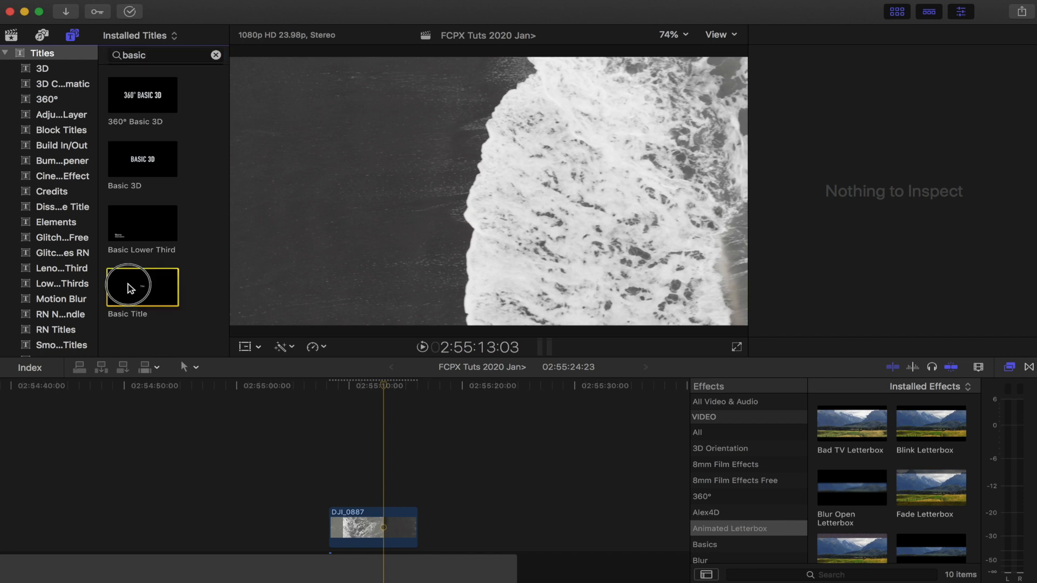
left_click_drag(142, 287, 330, 482)
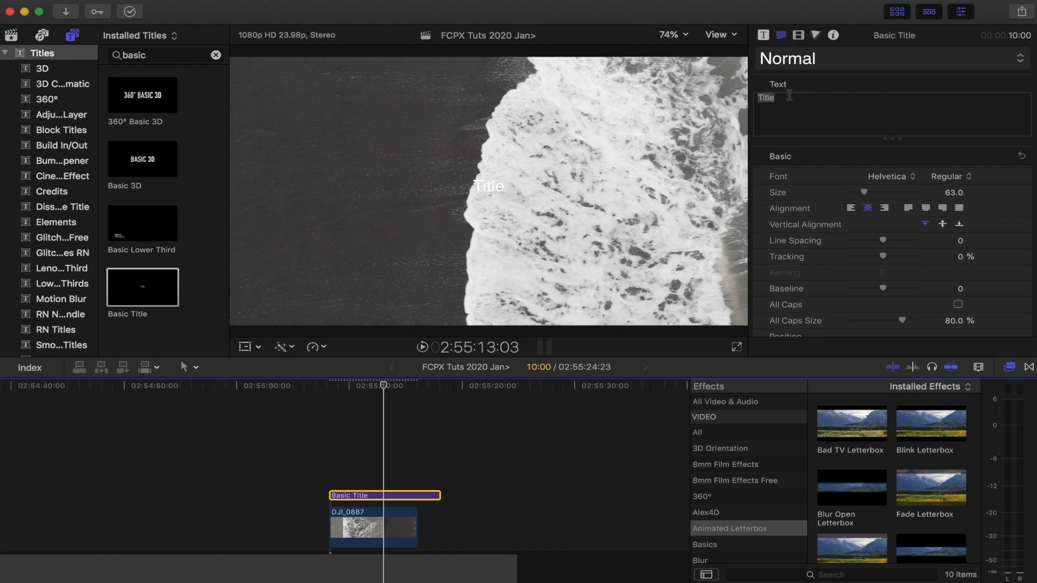
Step: Set the title text to ICELAND in Hoefler Text, size 209, tracking 34.5%
double_click(766, 97)
type("ICELAND")
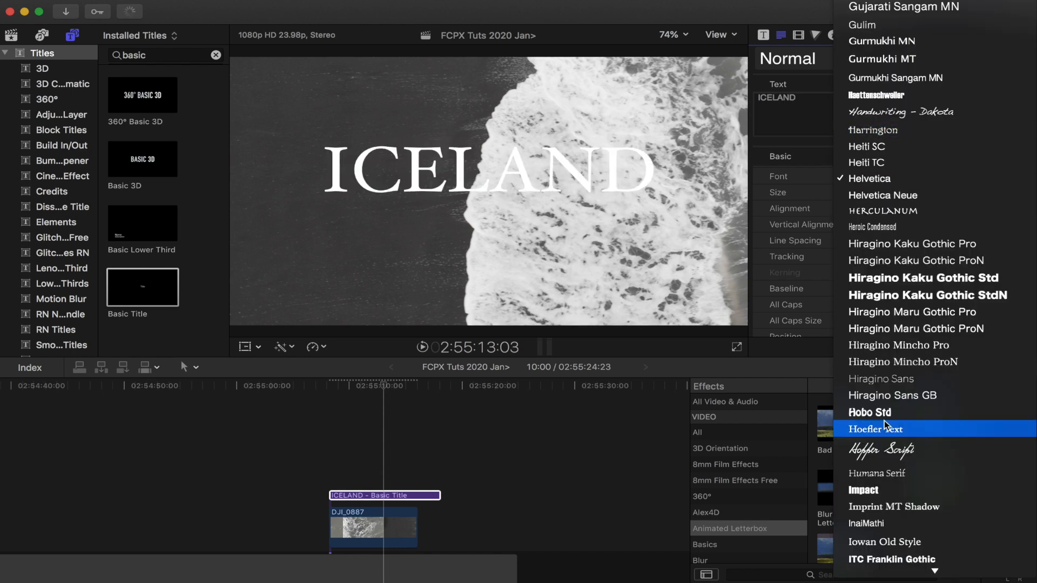
left_click(875, 428)
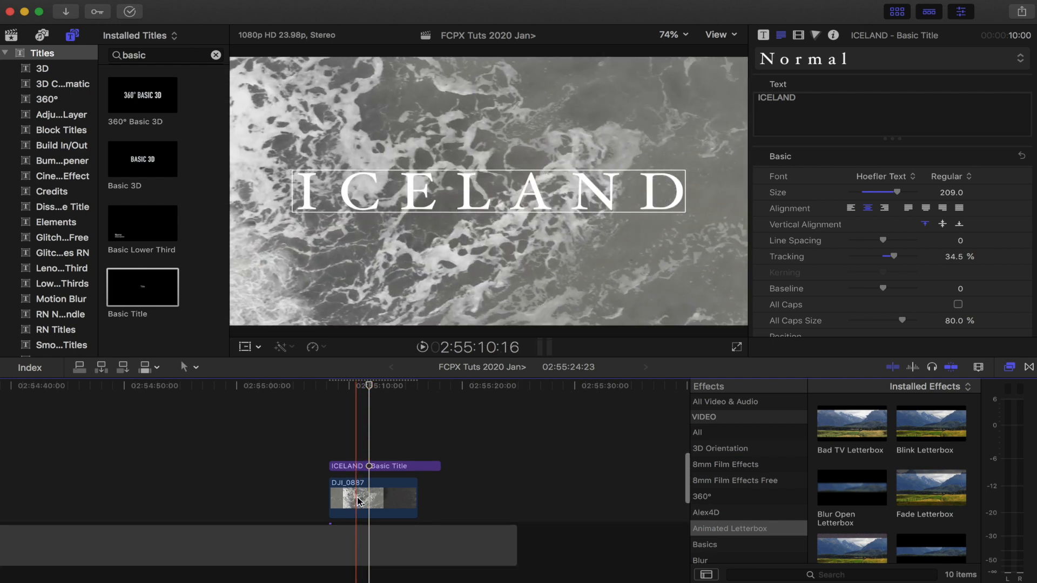
Step: Copy DJI_0887 and paste it as a connected clip above the Basic Title
left_click(358, 503)
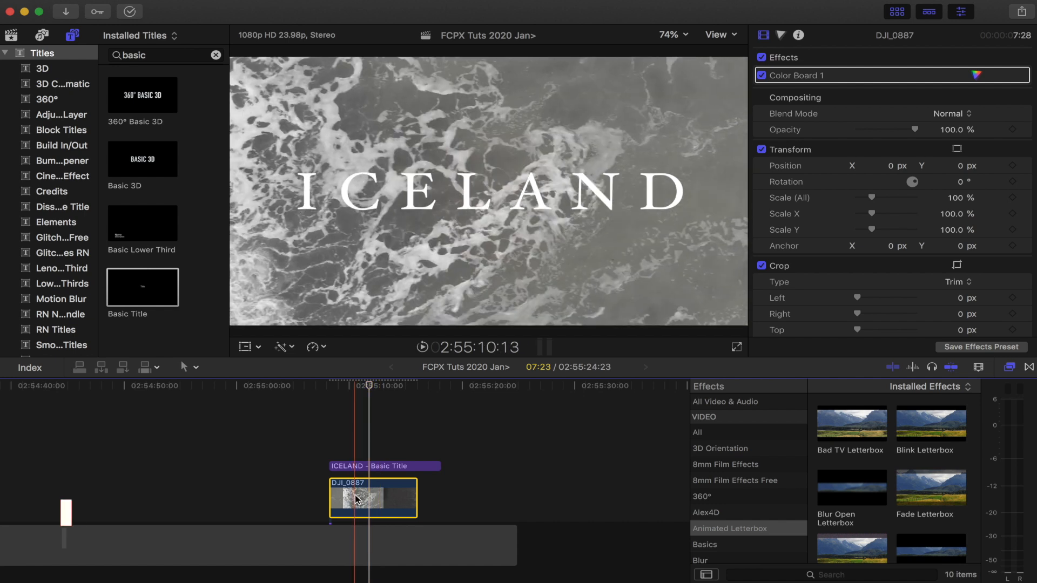
key("cmd+c")
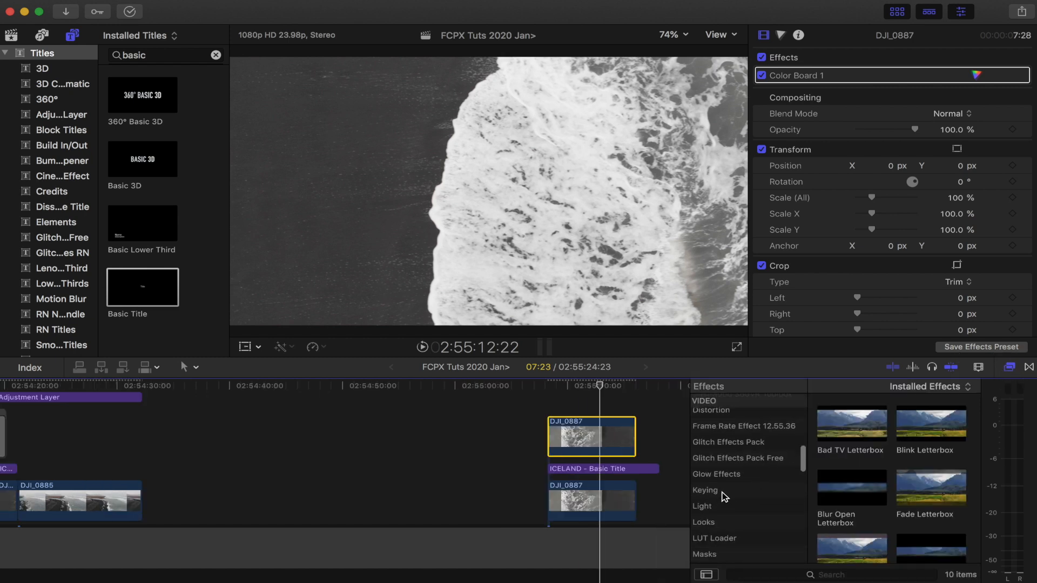
Step: Add a Luma Keyer to the top beach clip and disable the bottom DJI_0887 copy
left_click(704, 490)
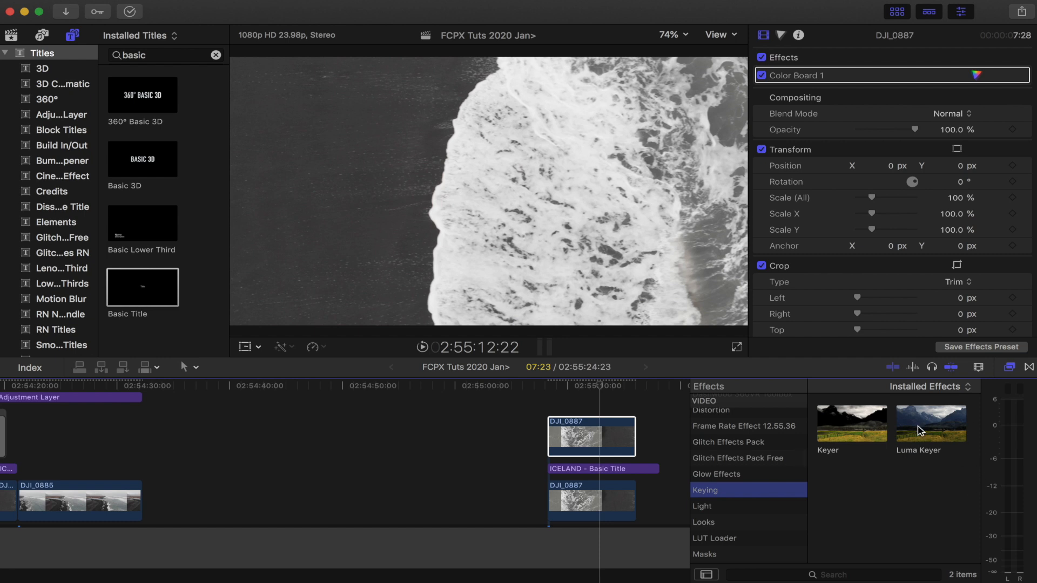
left_click(576, 443)
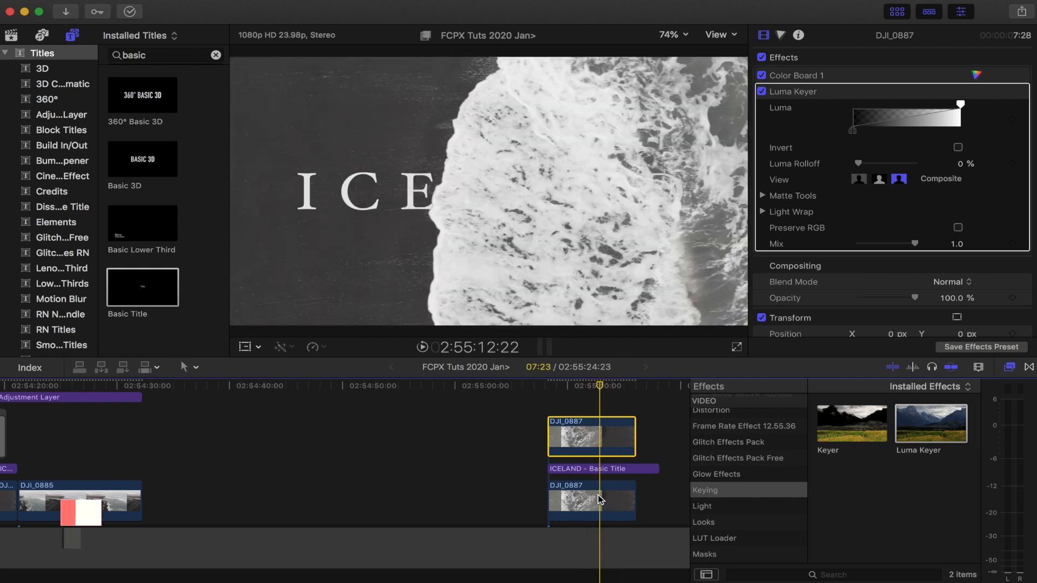
key("v")
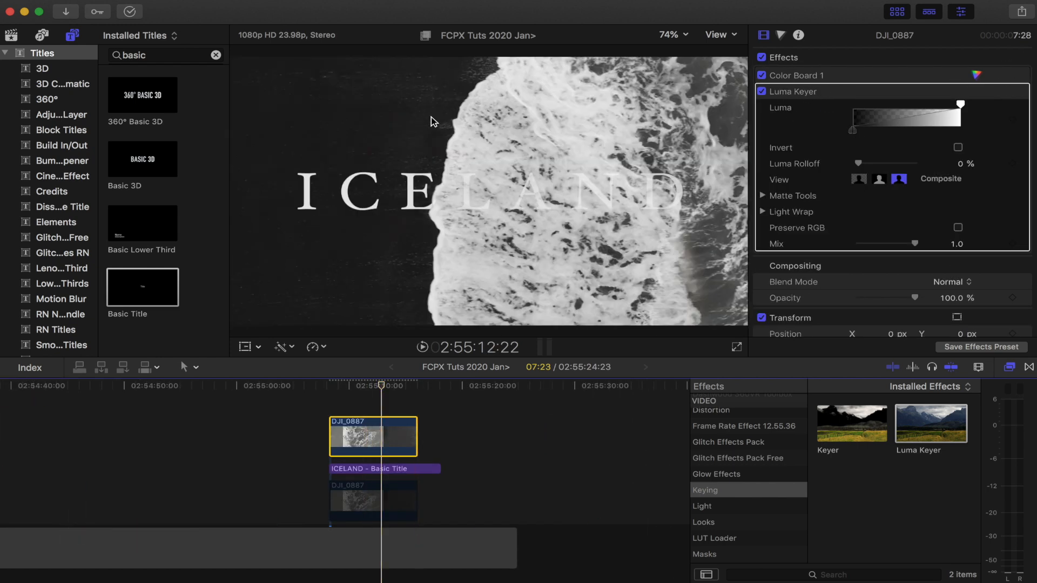
mouse_move(376, 158)
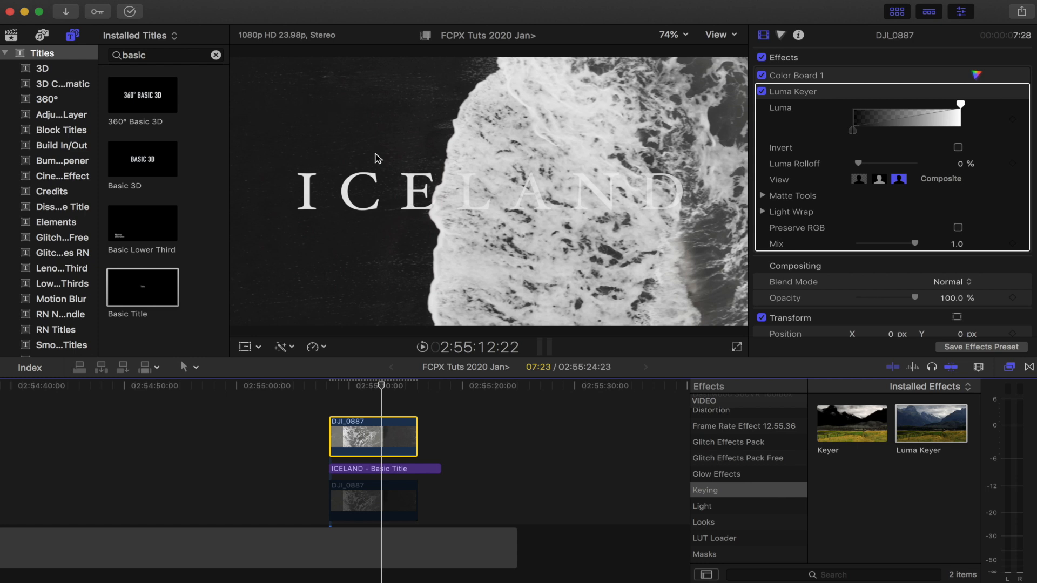
mouse_move(320, 156)
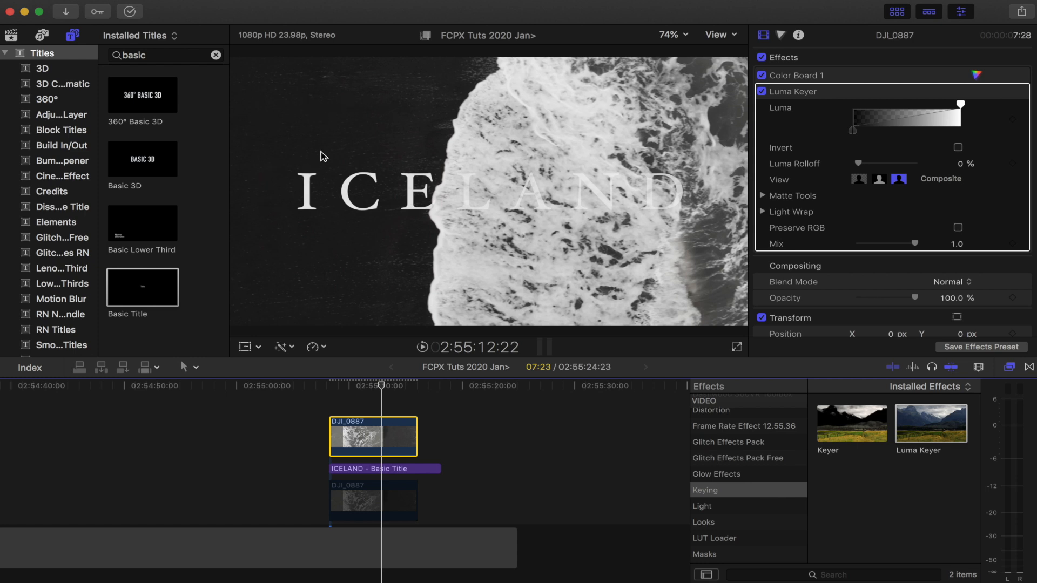
mouse_move(377, 109)
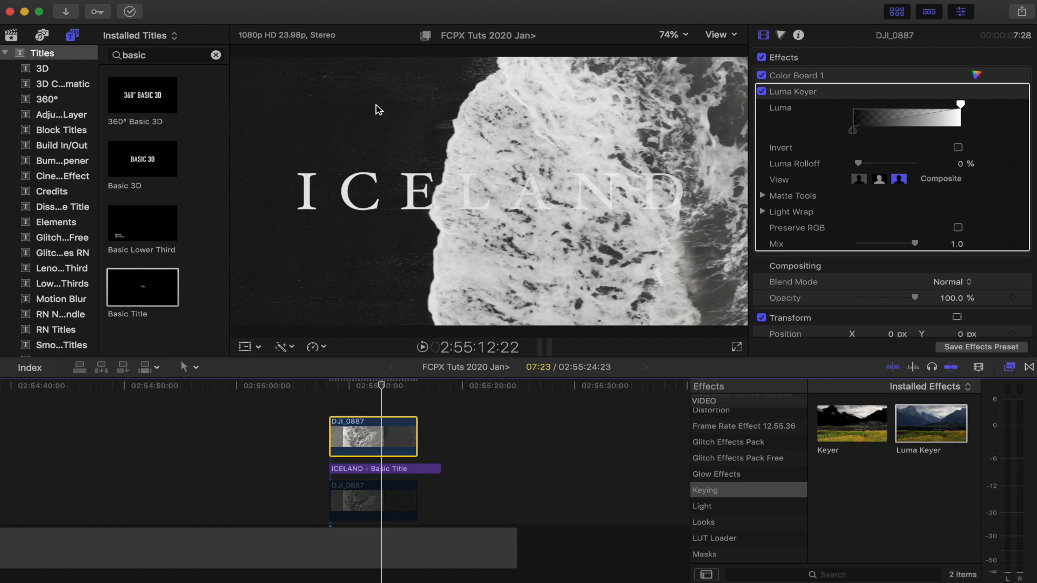
Step: Raise the Luma Keyer's dark threshold so dark water goes transparent and only foam remains
left_click_drag(960, 104, 889, 104)
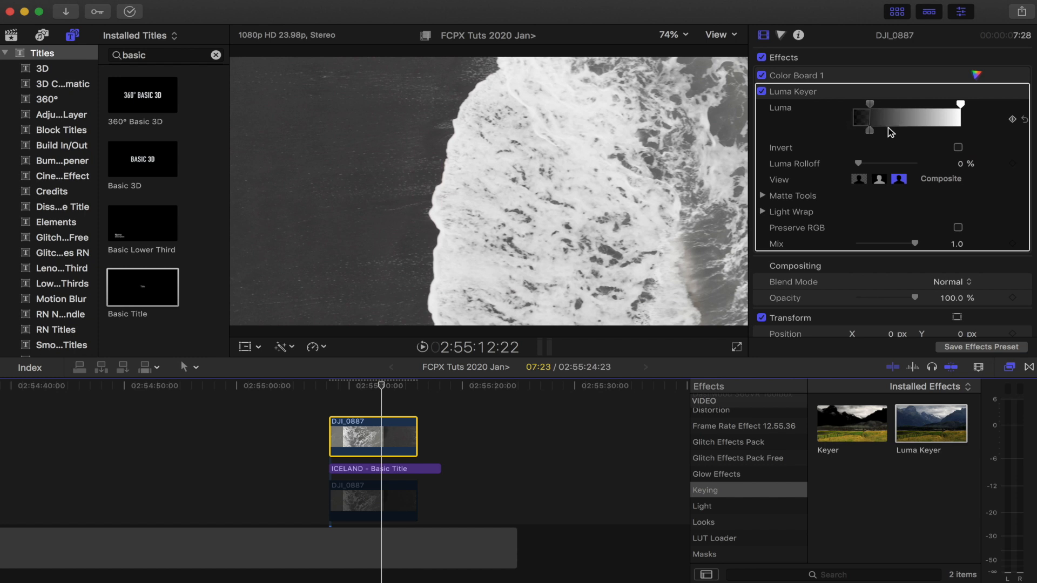
left_click_drag(861, 118, 889, 106)
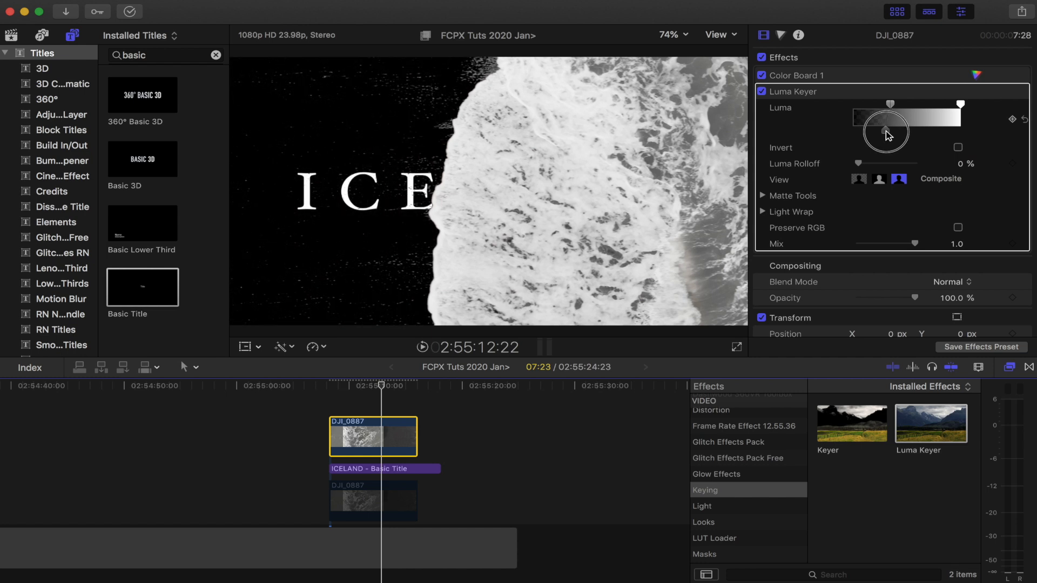
left_click_drag(889, 131, 890, 131)
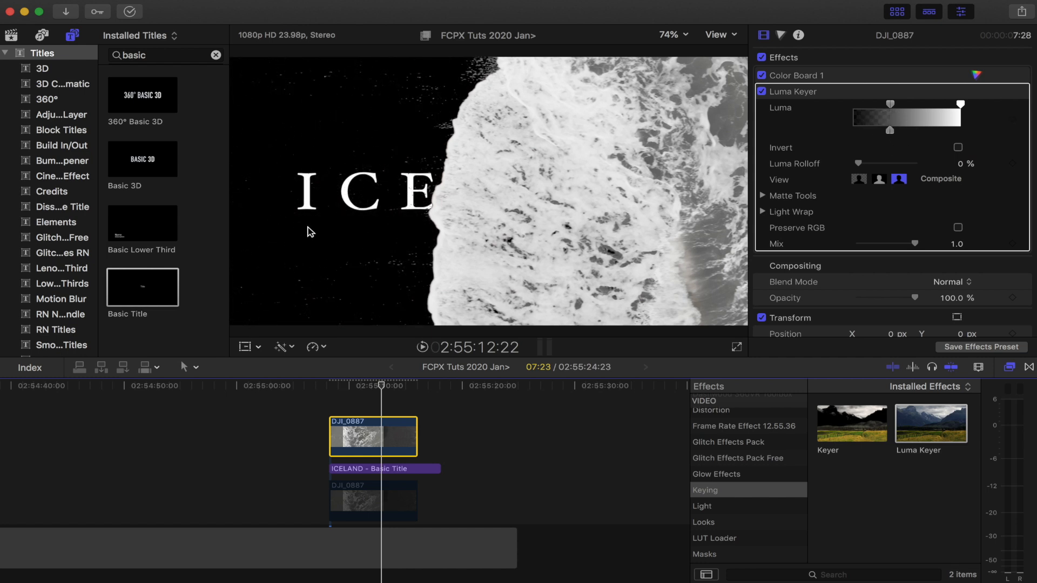
mouse_move(381, 85)
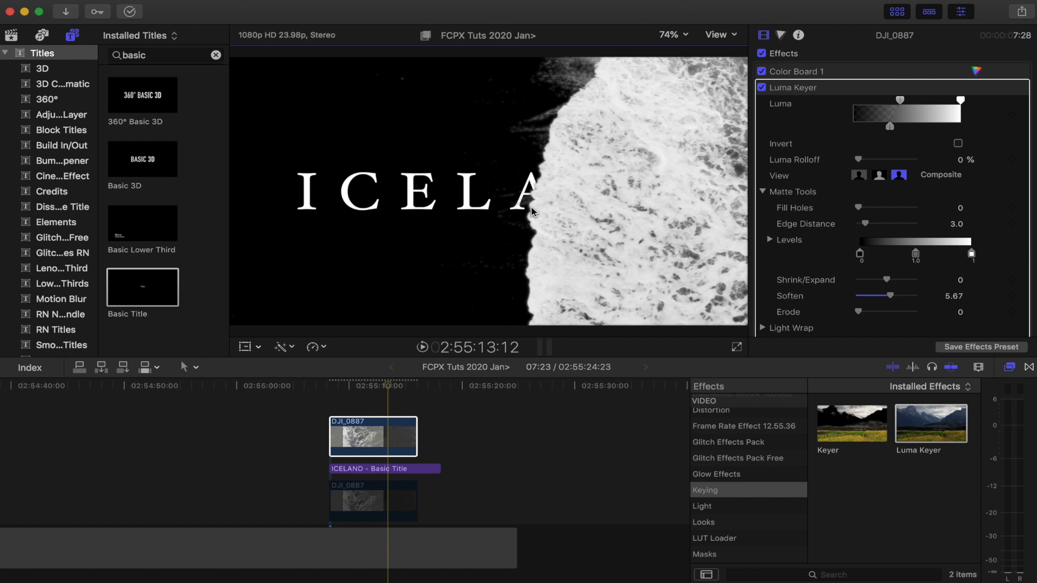
mouse_move(554, 182)
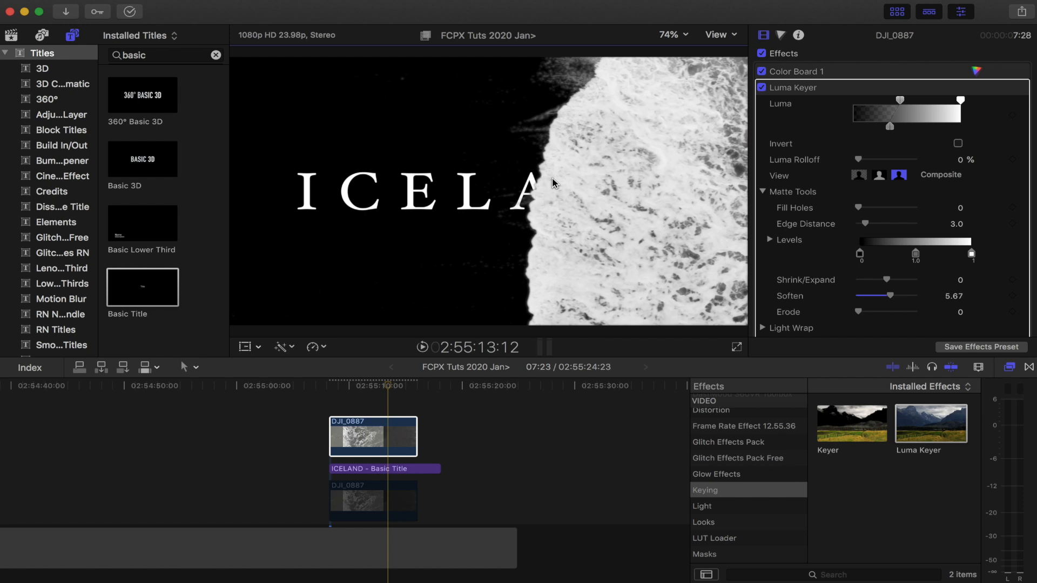
mouse_move(570, 146)
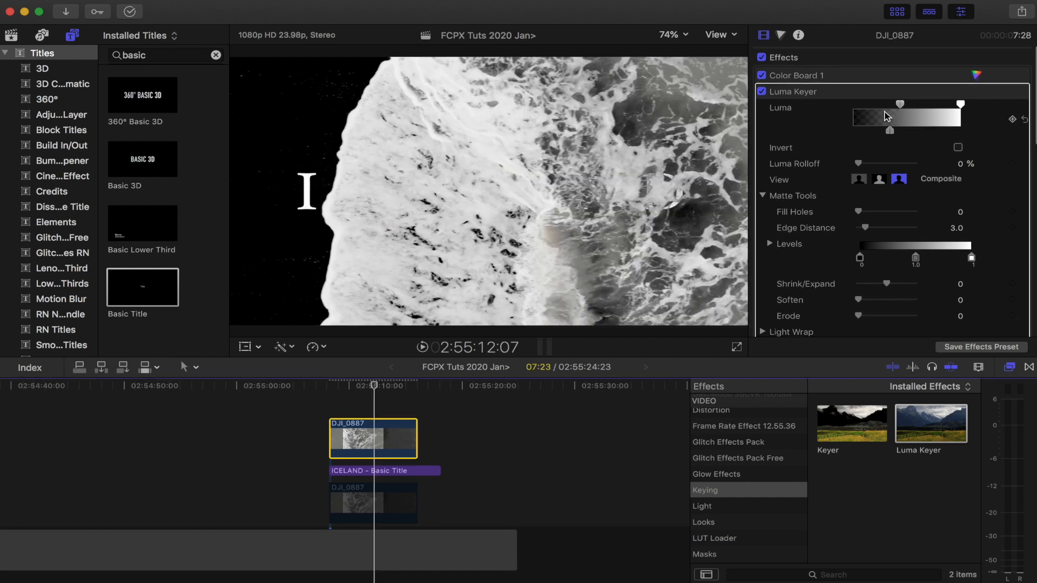
mouse_move(1015, 121)
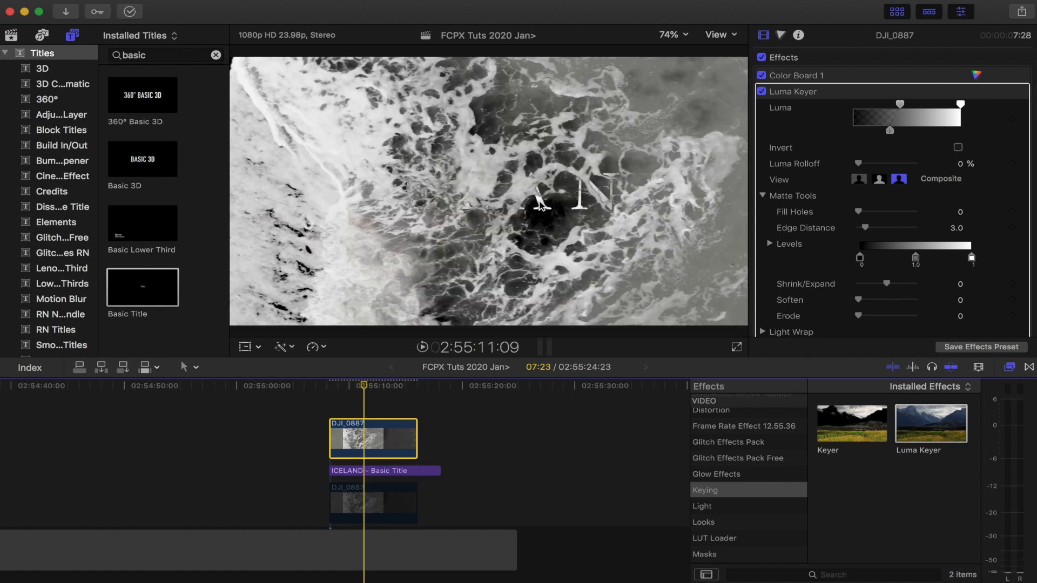
Step: Skim the wave across the title and readjust the lower luma threshold to reveal ICELAND cleanly
left_click_drag(363, 386, 380, 387)
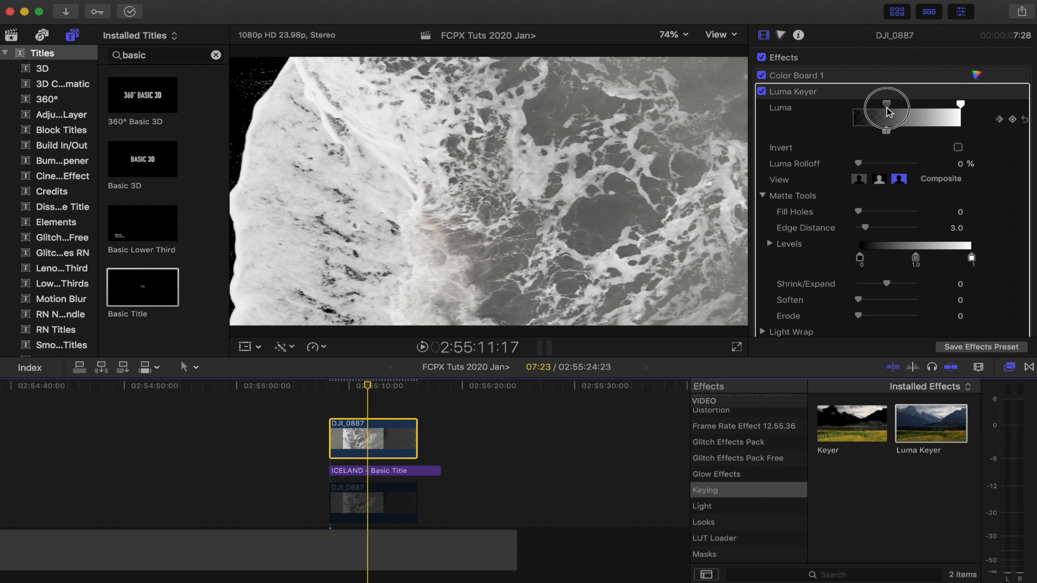
left_click_drag(887, 104, 883, 103)
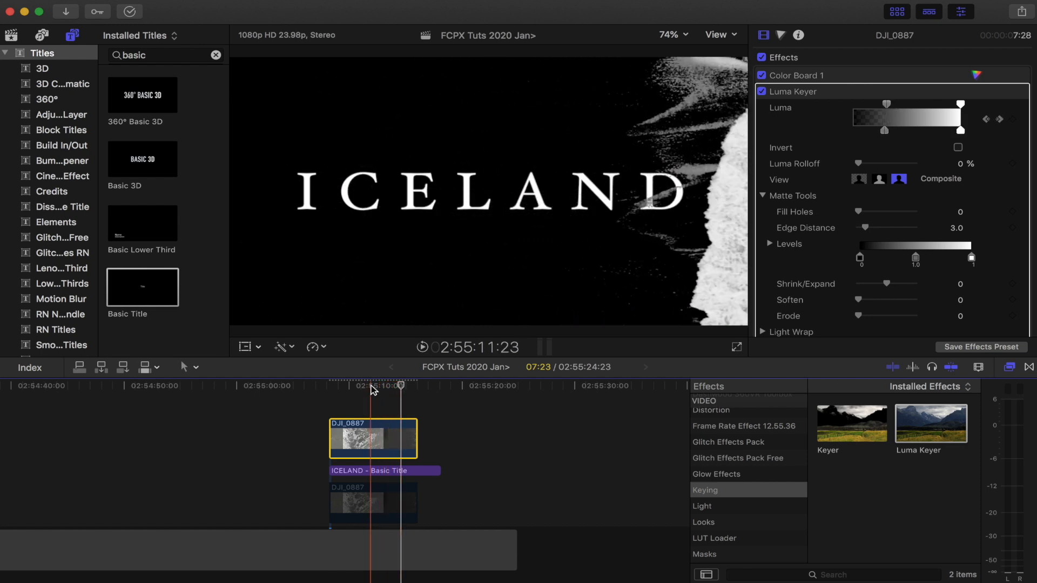
left_click_drag(374, 387, 393, 387)
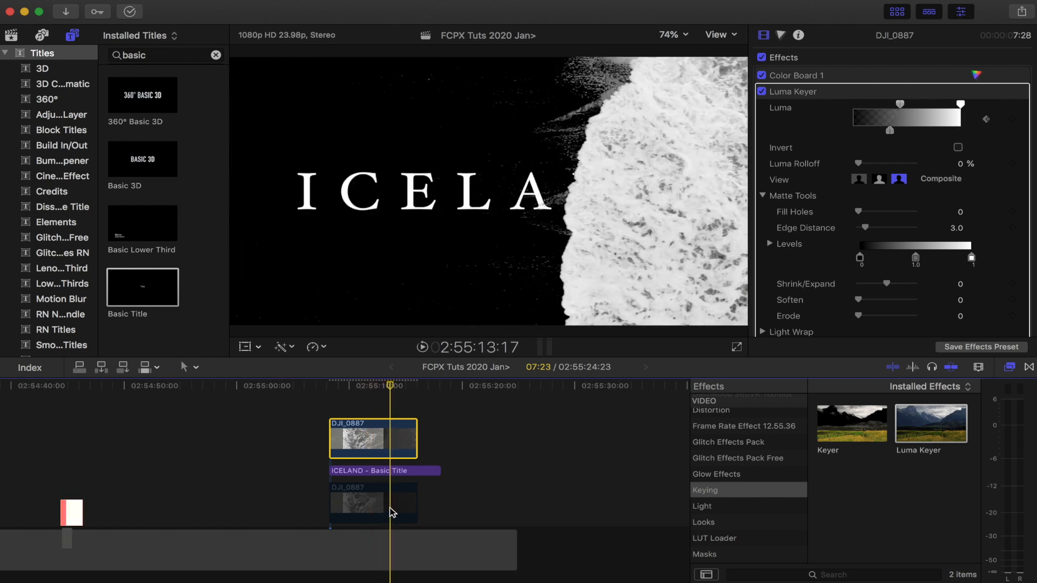
Step: Re-enable the bottom DJI_0887 clip so real waves show behind ICELAND
key("v")
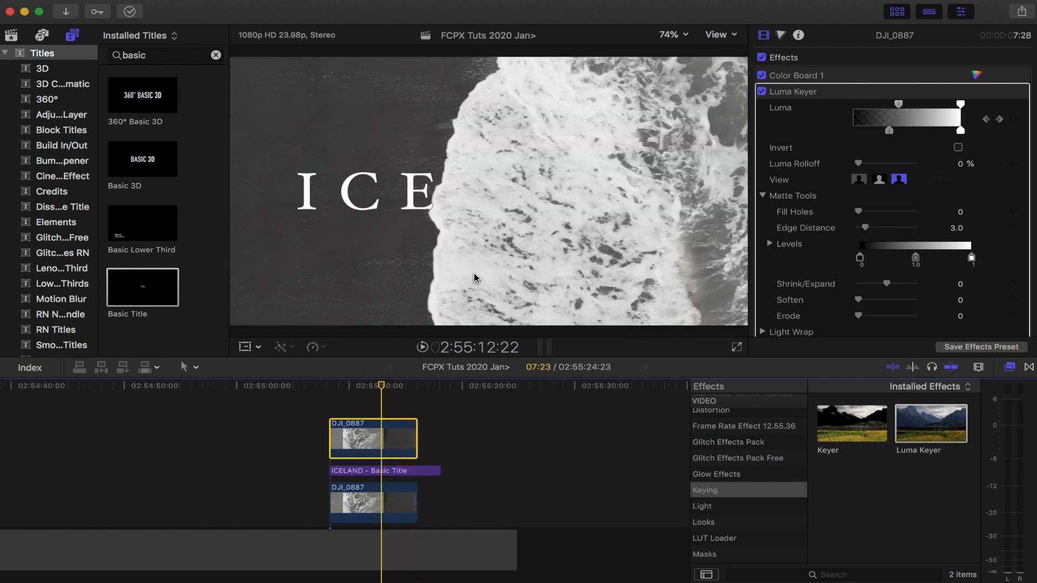
mouse_move(415, 344)
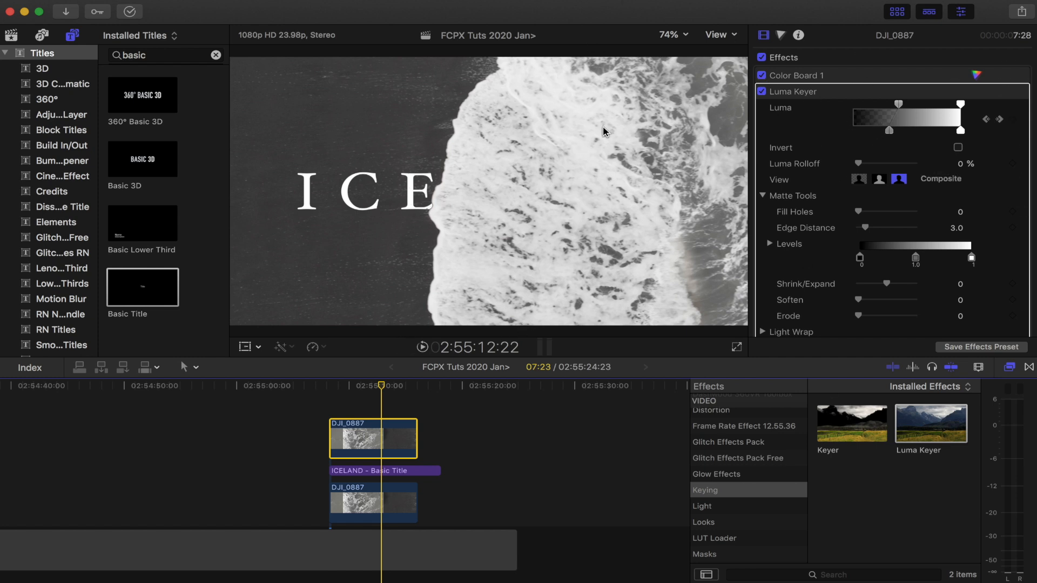
mouse_move(649, 87)
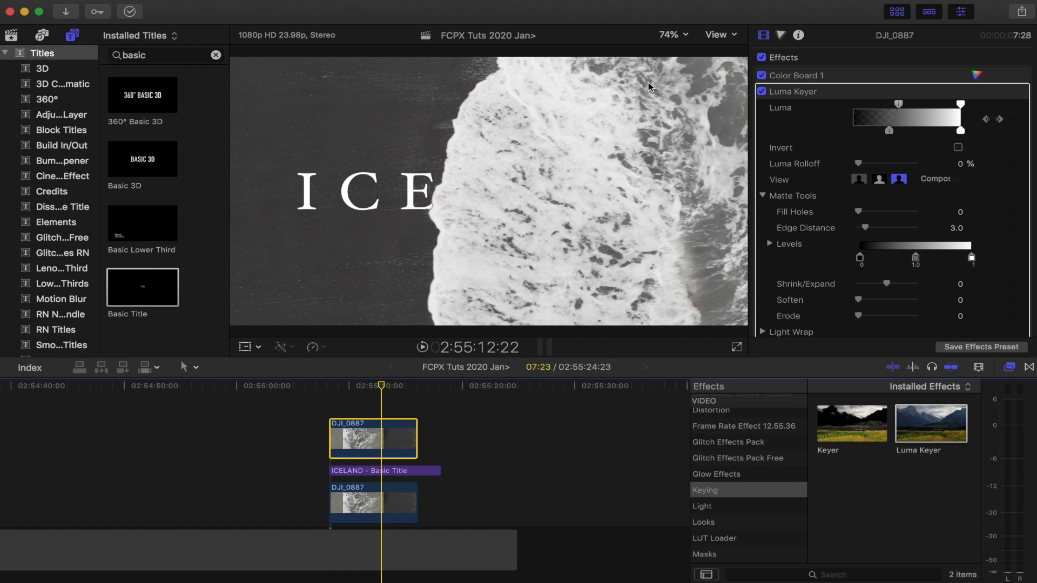